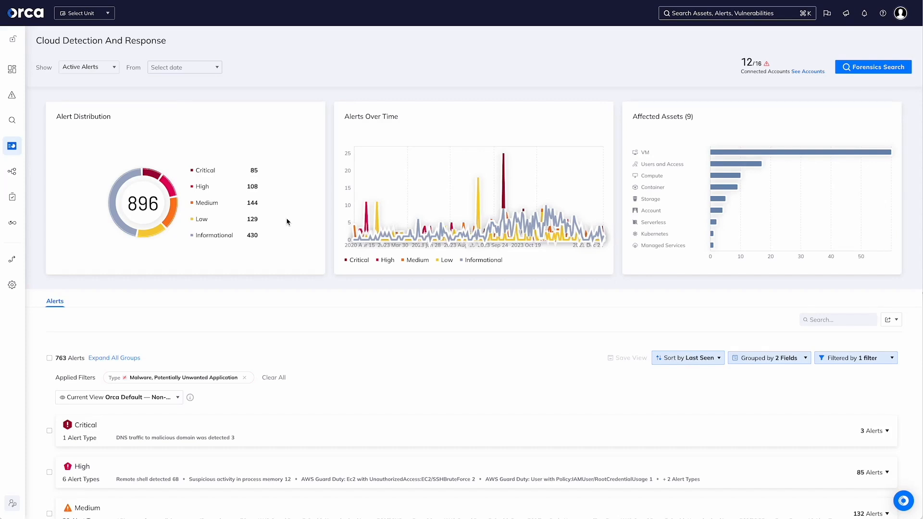
mouse_move(346, 288)
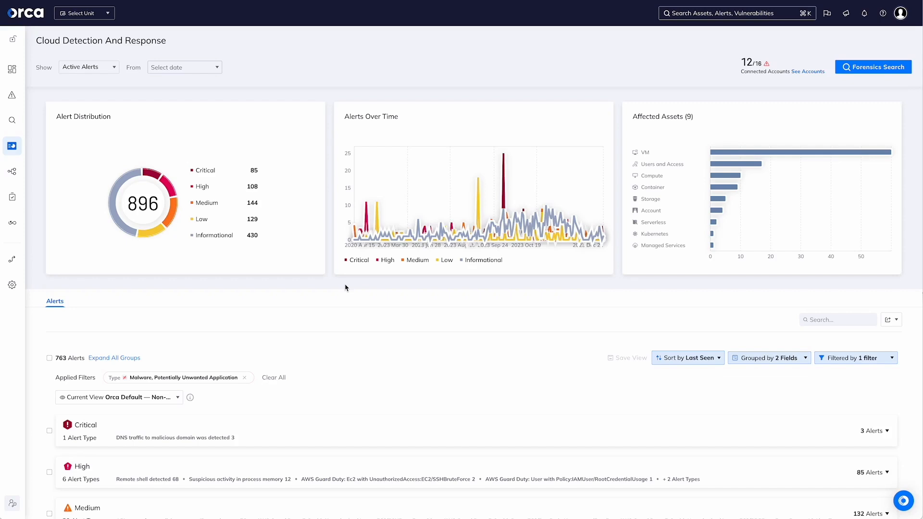
scroll(down, 3)
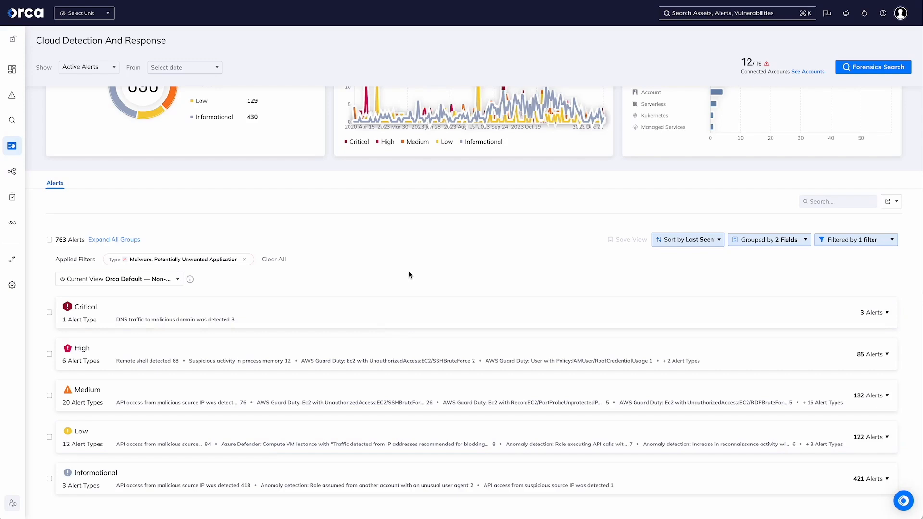
scroll(up, 3)
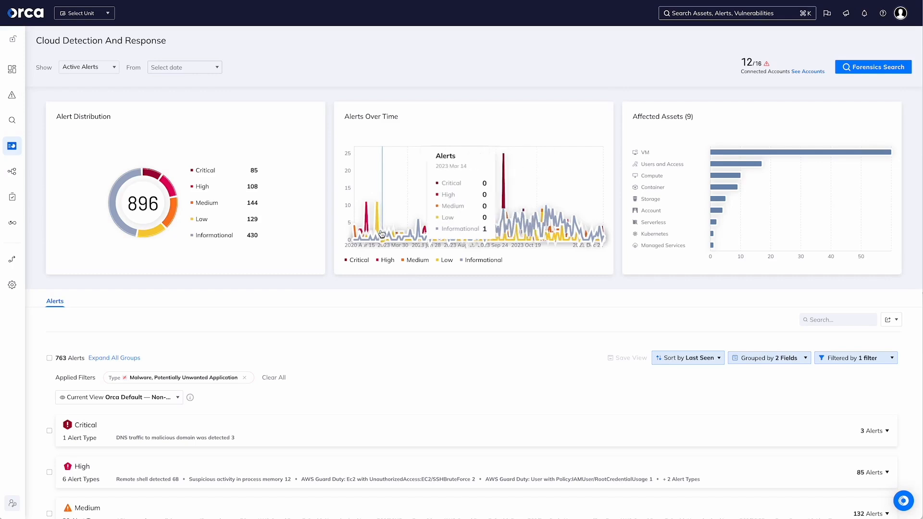
mouse_move(584, 260)
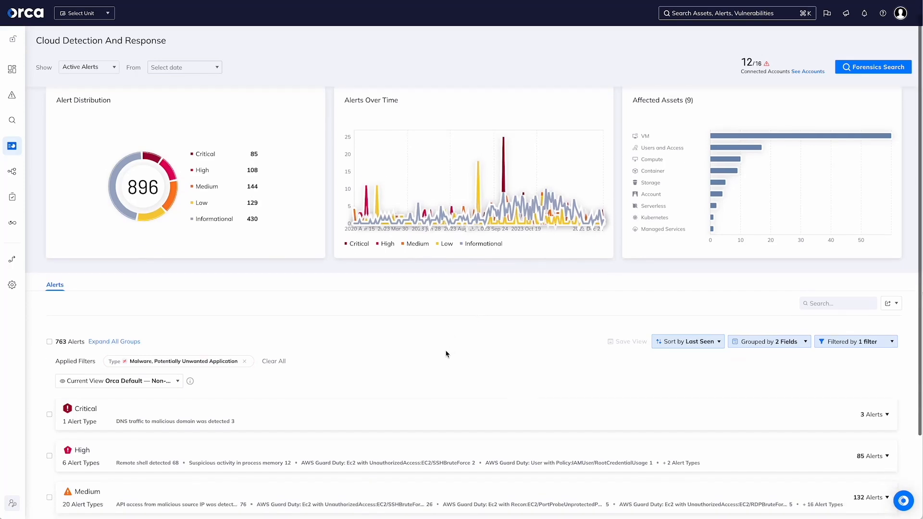
scroll(down, 3)
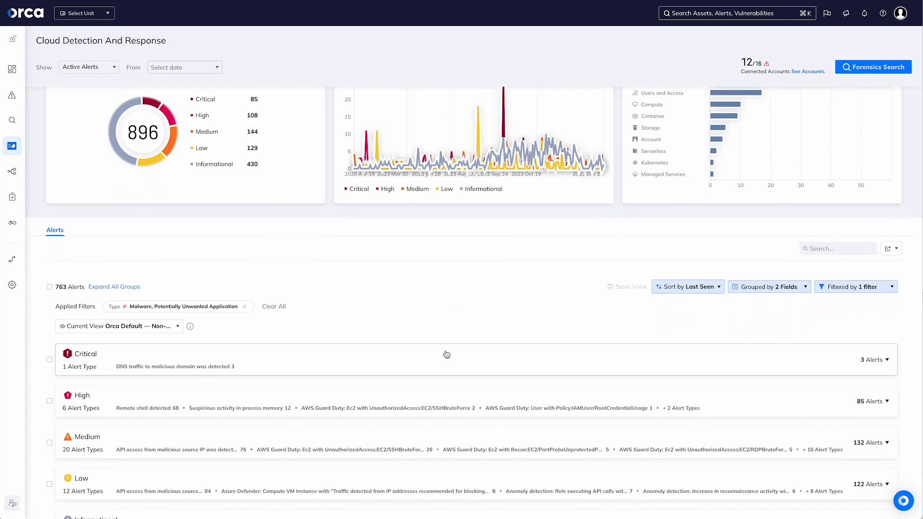